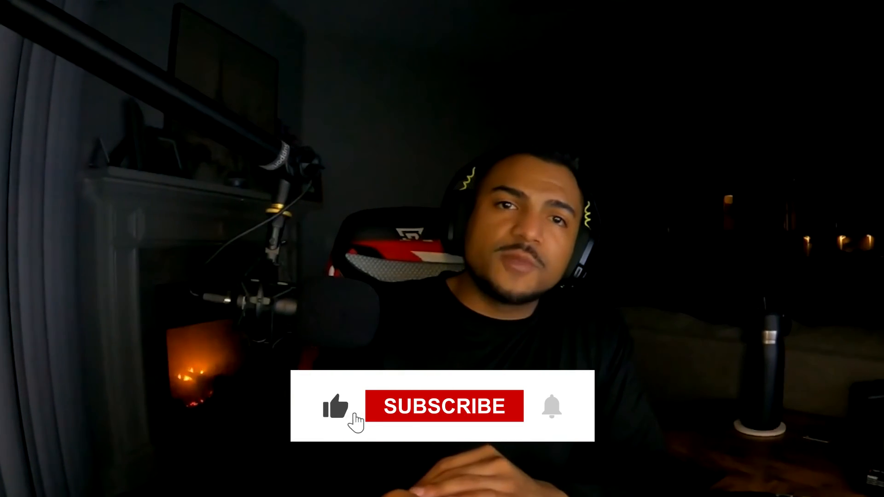
left_click(446, 419)
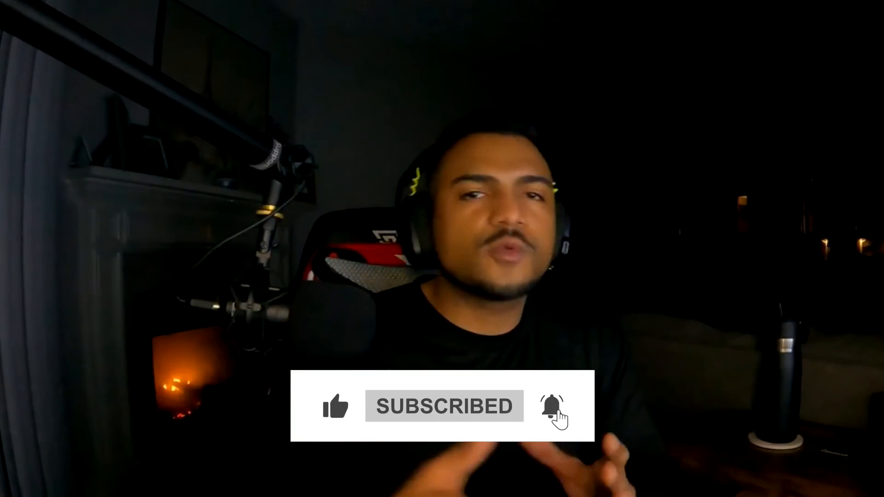